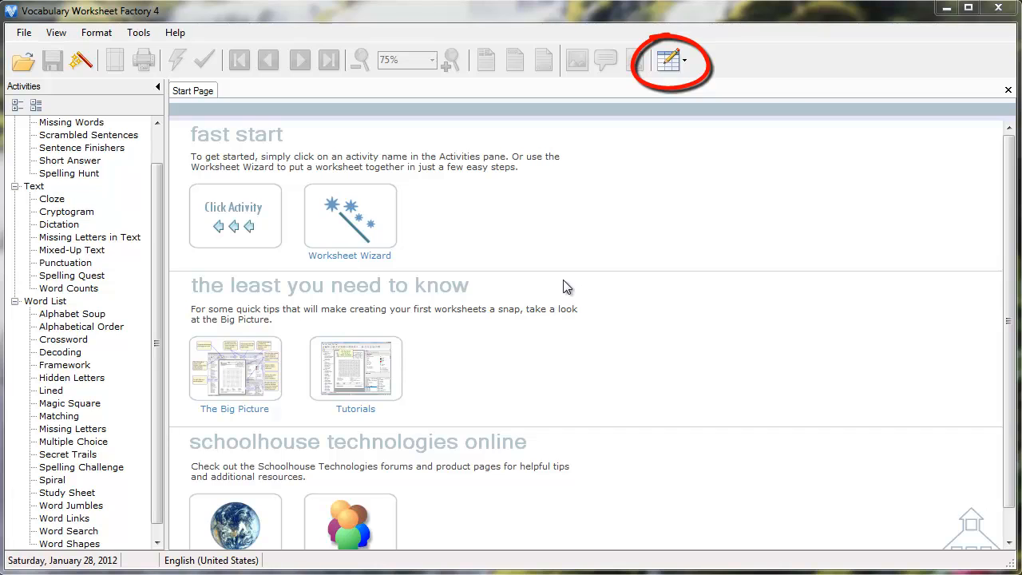
Step: Open the Word Lists editor from the Editors dropdown, showing the Sports list
{"action": "left_click", "coordinate": [683, 61]}
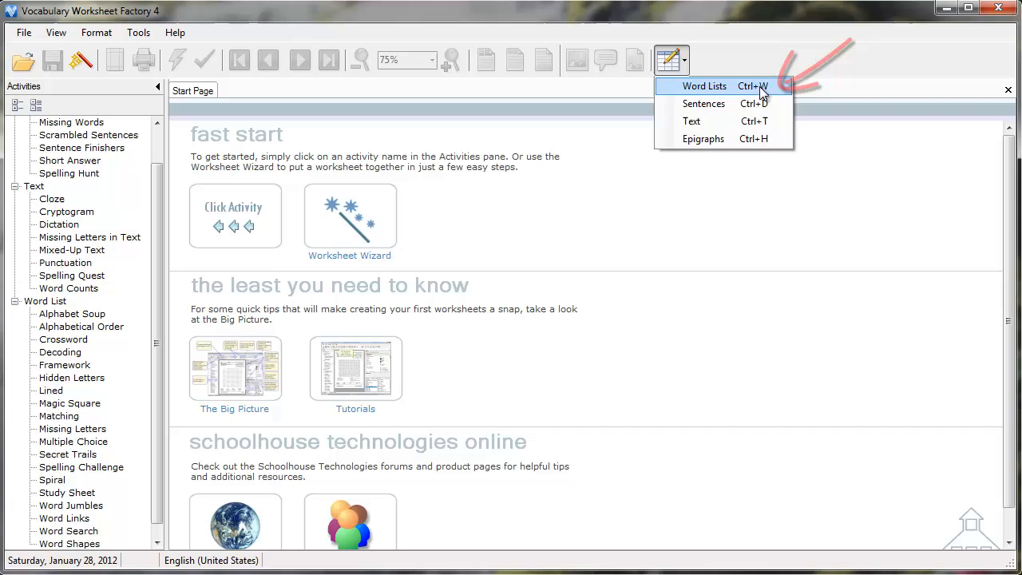
{"action": "left_click", "coordinate": [704, 86]}
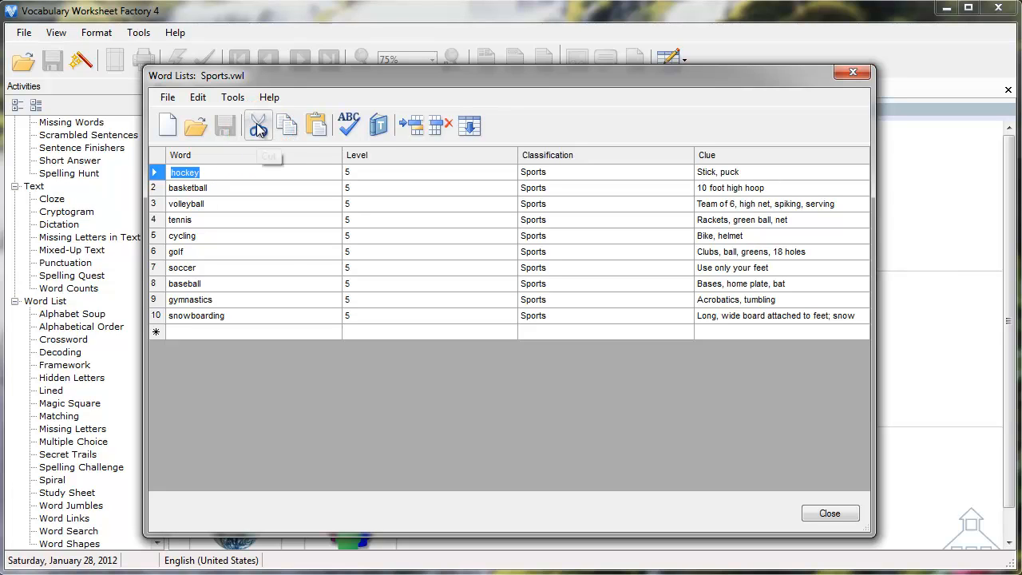
Step: Cut hockey from the first row and paste it back there and into a new eleventh row
{"action": "left_click", "coordinate": [258, 124]}
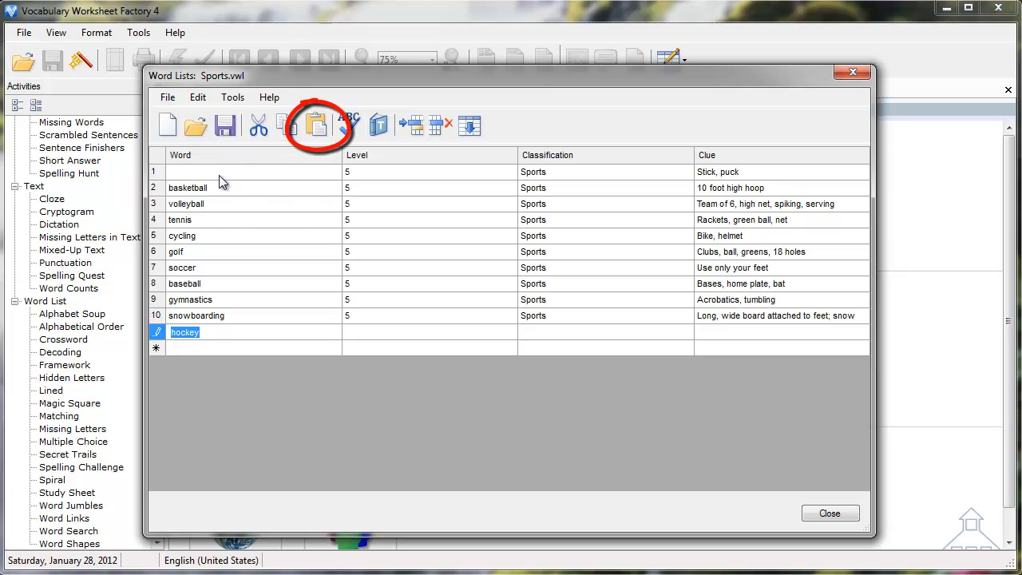
{"action": "left_click", "coordinate": [314, 125]}
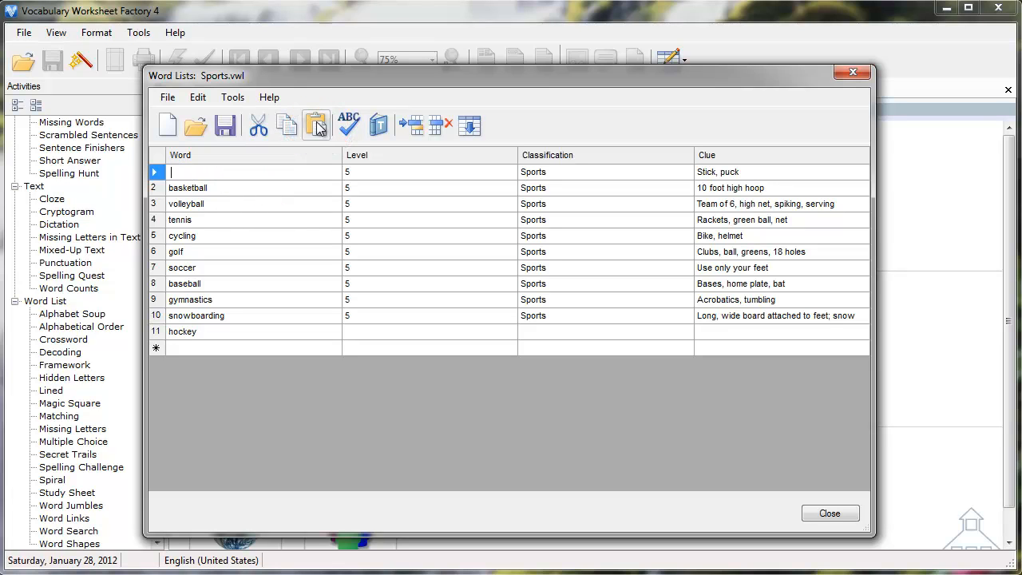
{"action": "left_click", "coordinate": [316, 125]}
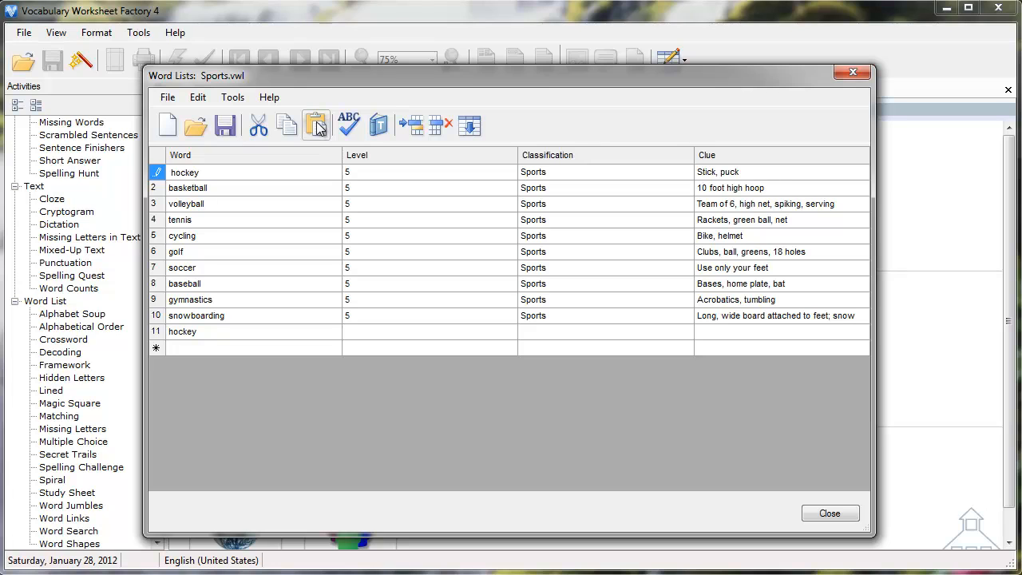
{"action": "left_click", "coordinate": [186, 173]}
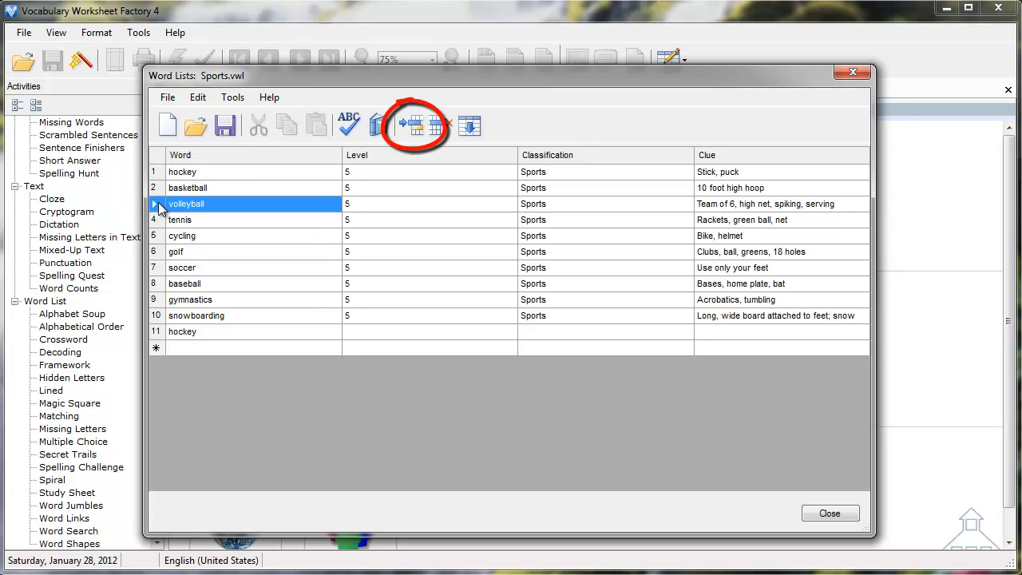
Step: Insert blank rows above volleyball, between basketball and volleyball
{"action": "left_click", "coordinate": [412, 125]}
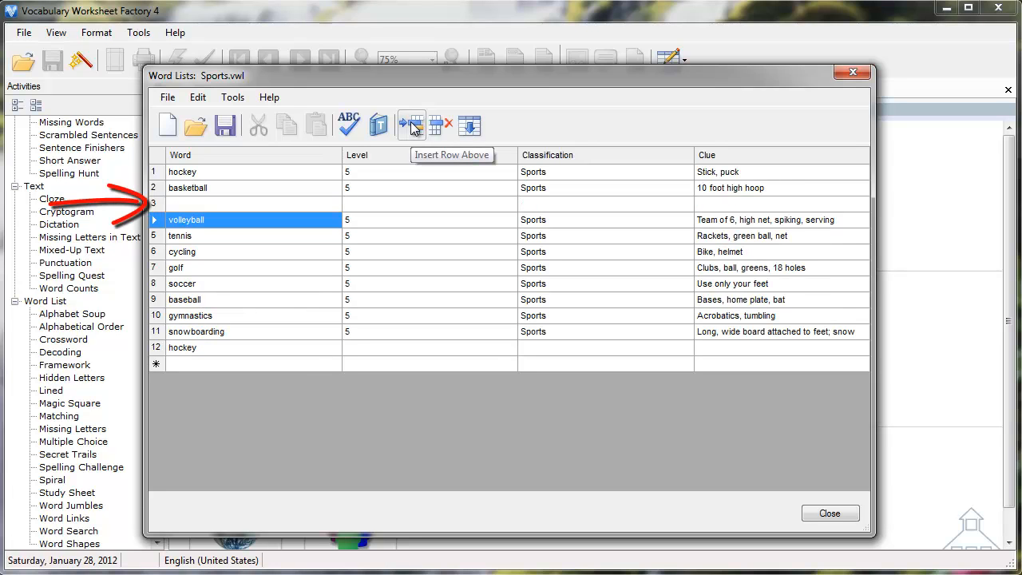
{"action": "mouse_move", "coordinate": [412, 125]}
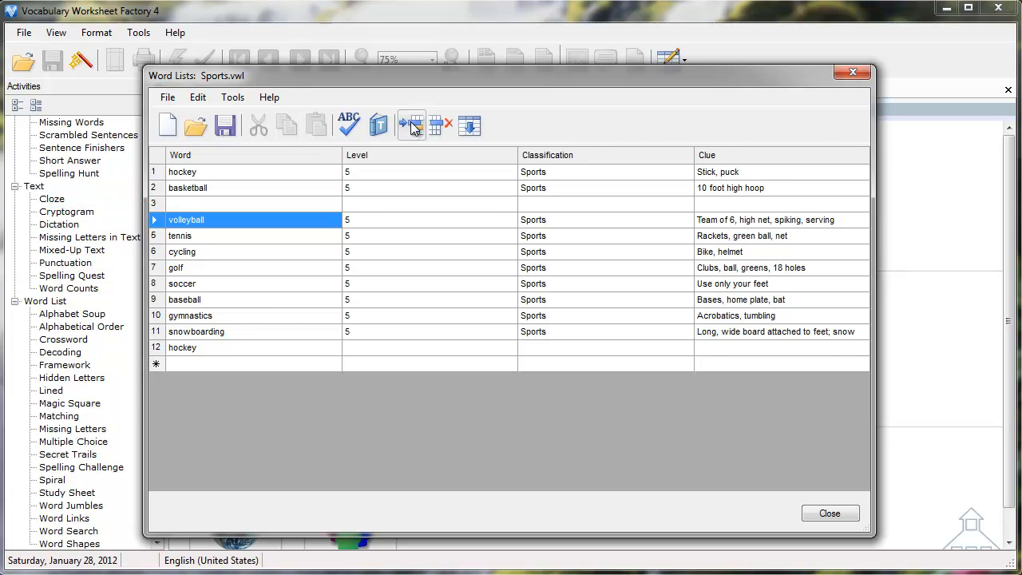
{"action": "left_click", "coordinate": [412, 125]}
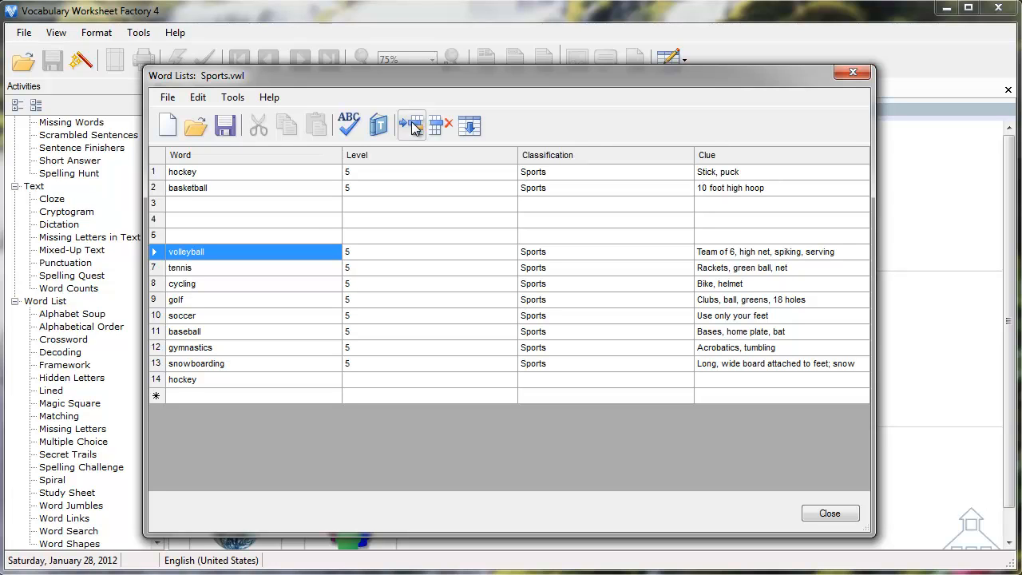
Step: Add one more blank row, then delete the duplicate hockey and blank rows, leaving ten words
{"action": "left_click", "coordinate": [412, 125]}
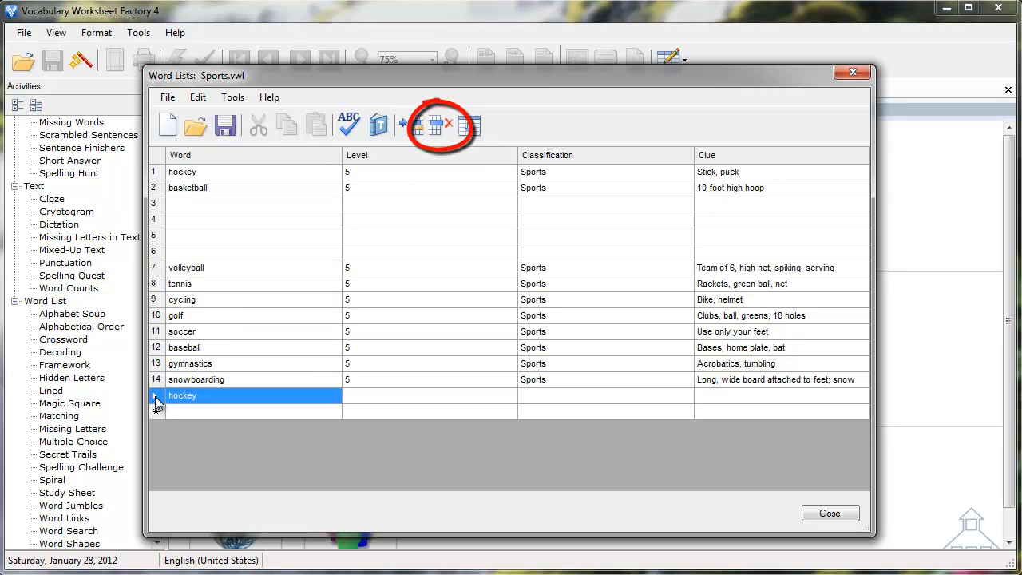
{"action": "mouse_move", "coordinate": [439, 125]}
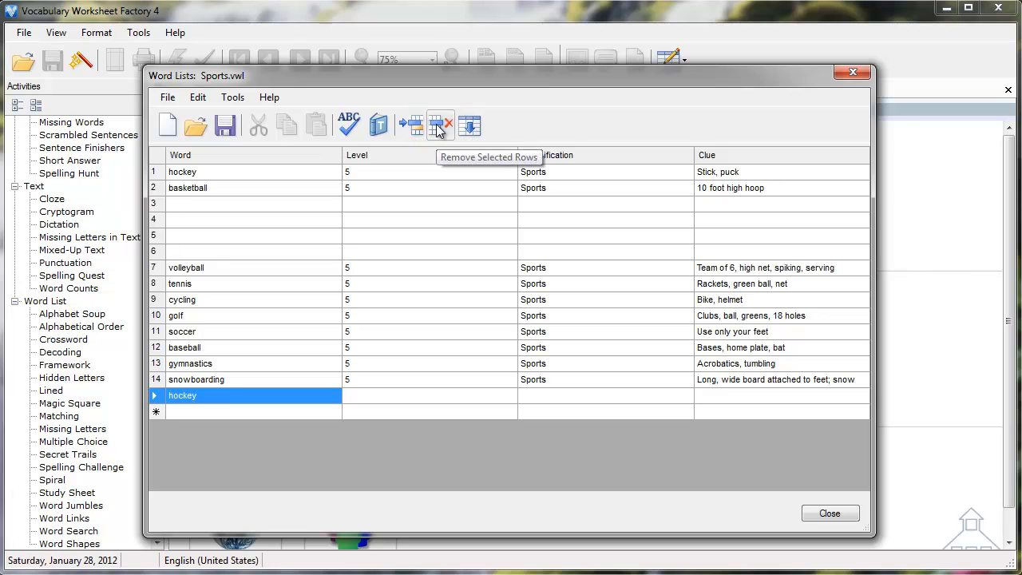
{"action": "left_click", "coordinate": [441, 125]}
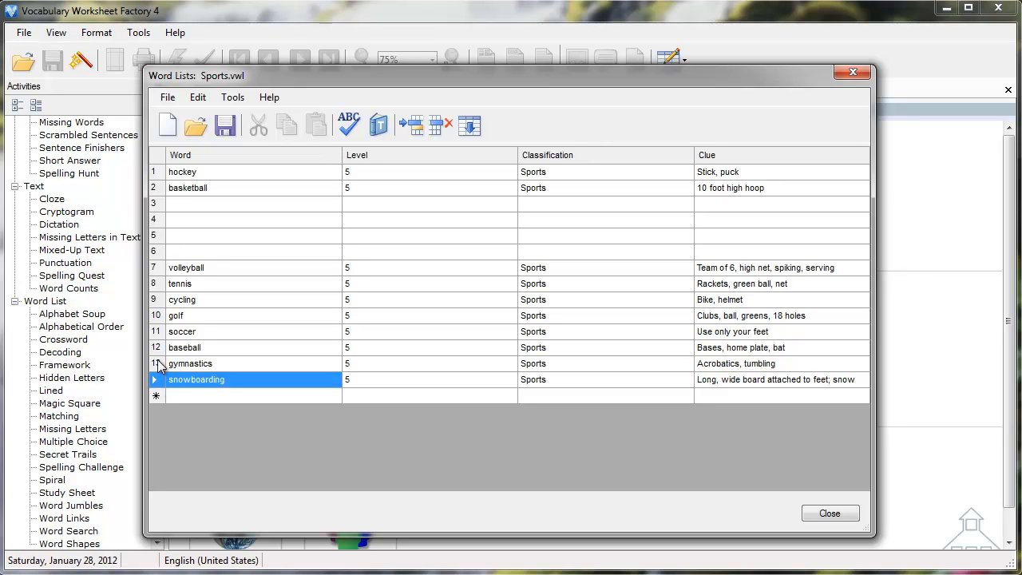
{"action": "left_click", "coordinate": [155, 204]}
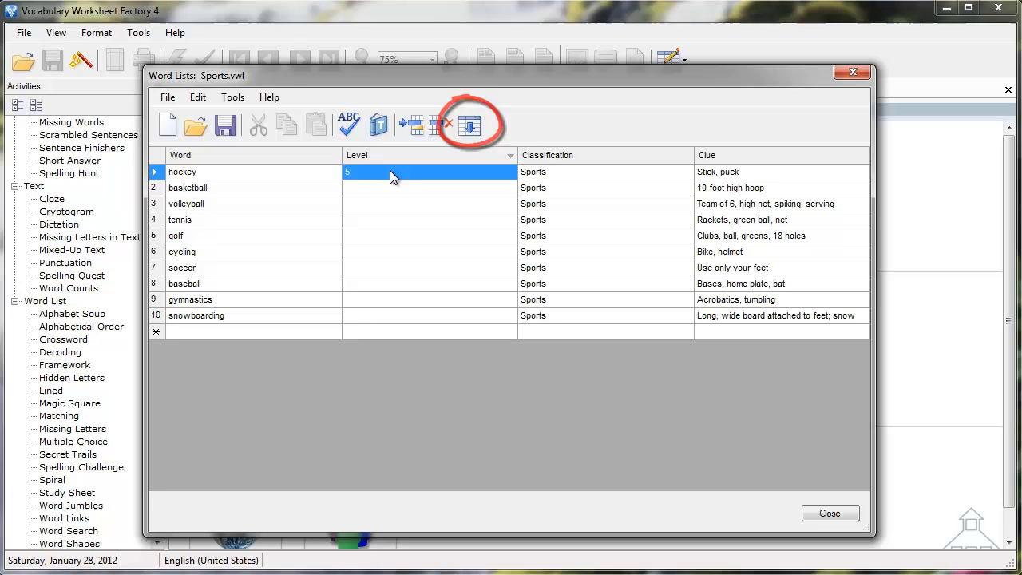
Step: Fill Level 5 down from the first word to all ten sports
{"action": "left_click", "coordinate": [470, 125]}
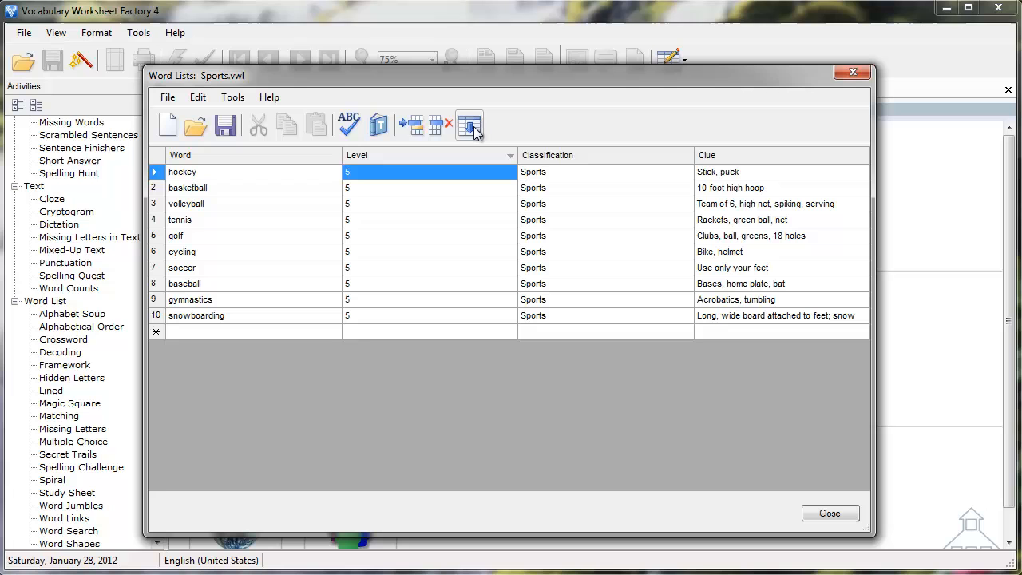
Step: Show the Help menu of the Word Lists window
{"action": "left_click", "coordinate": [268, 97]}
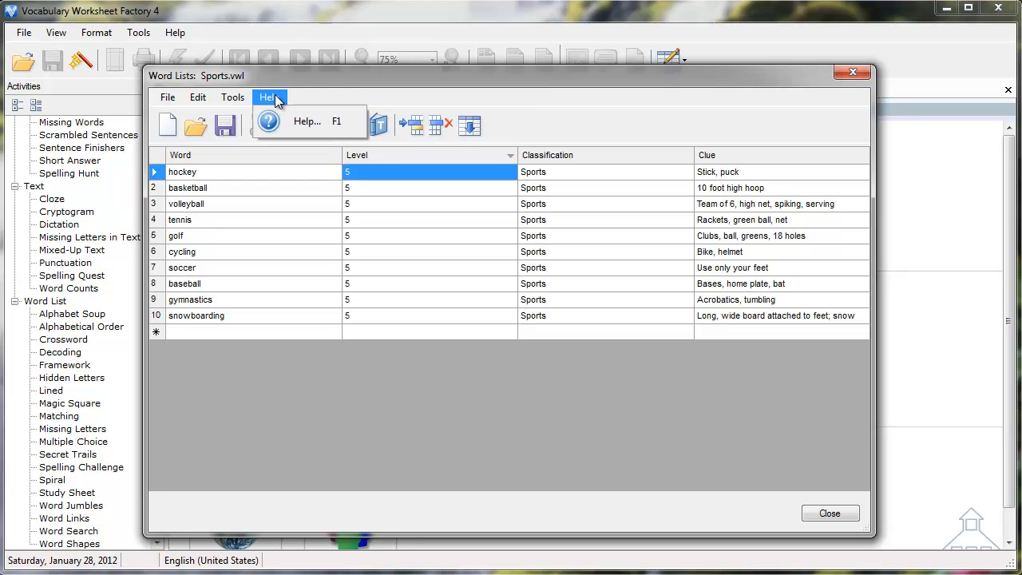